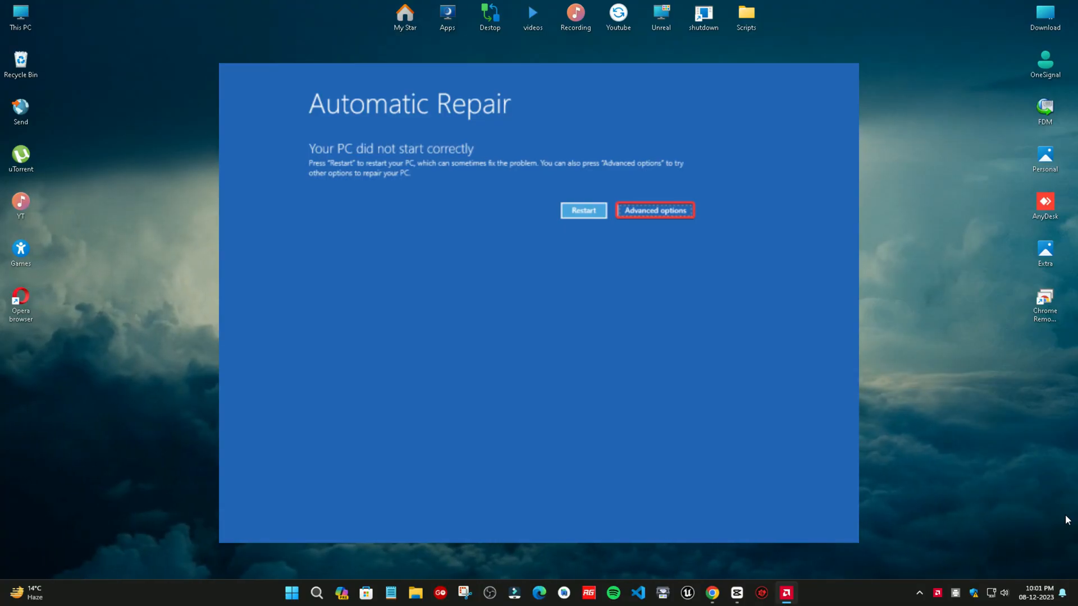
# Show Load Defaults on the Dell BIOS Overview page, then close the screenshot to the desktop.
pyautogui.click(654, 210)
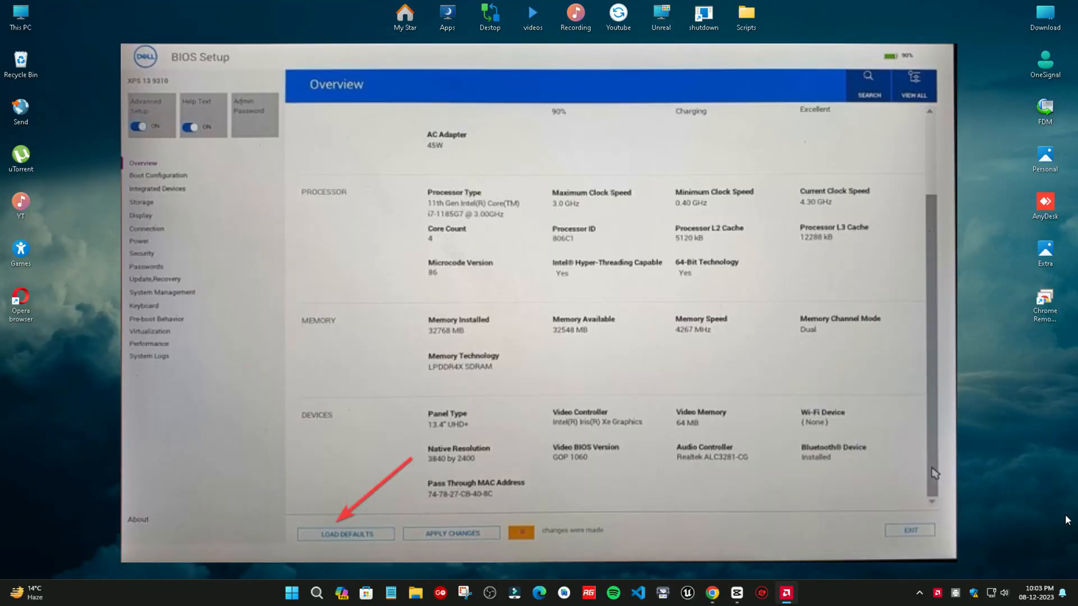
pyautogui.click(908, 532)
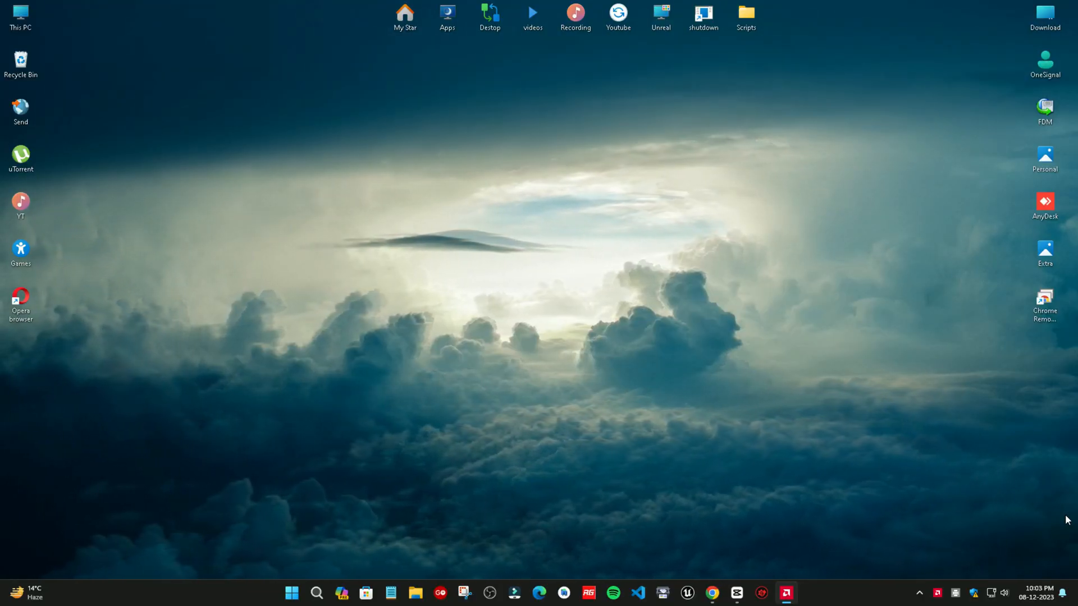